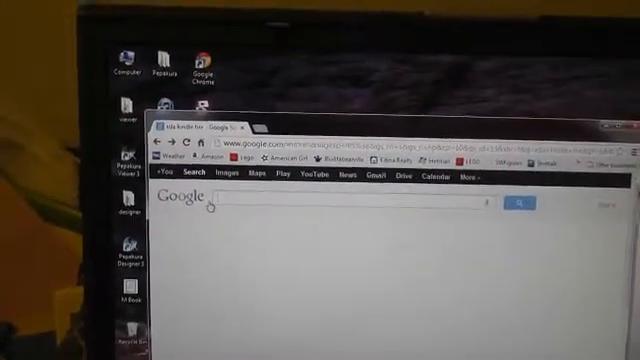
# Search Google for 'xda' to reach the XDA Developers Kindle Fire forum
pyautogui.write('xda')
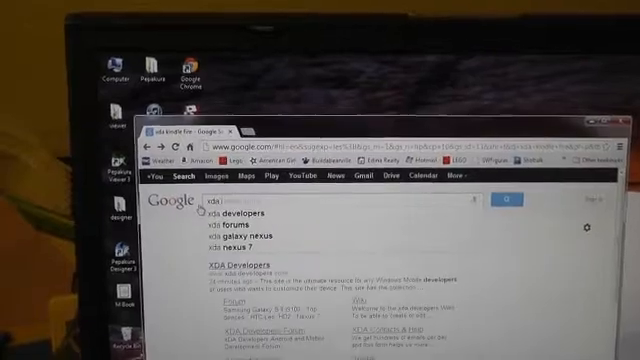
pyautogui.press('Return')
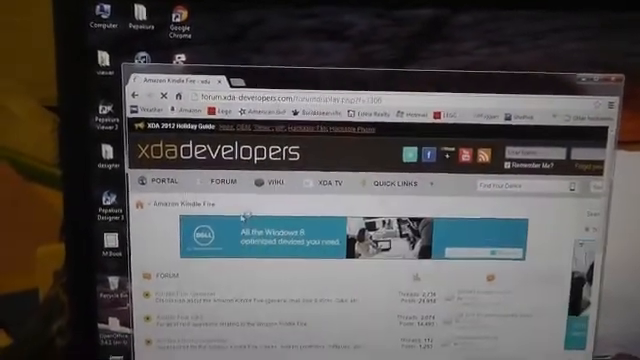
pyautogui.scroll(-3)
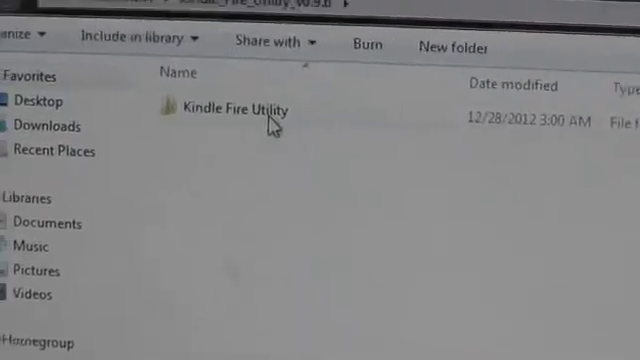
# Open the extracted Kindle Fire Utility folder and dismiss the popup window
pyautogui.doubleClick(236, 108)
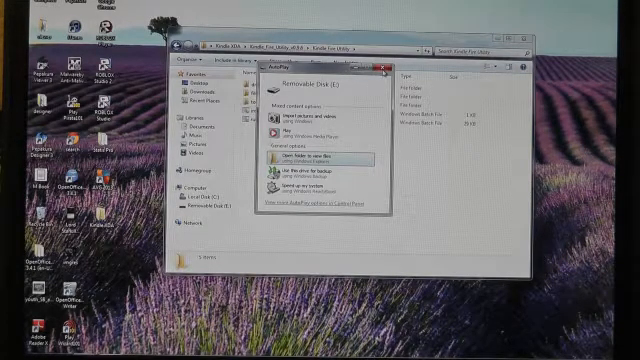
pyautogui.click(296, 160)
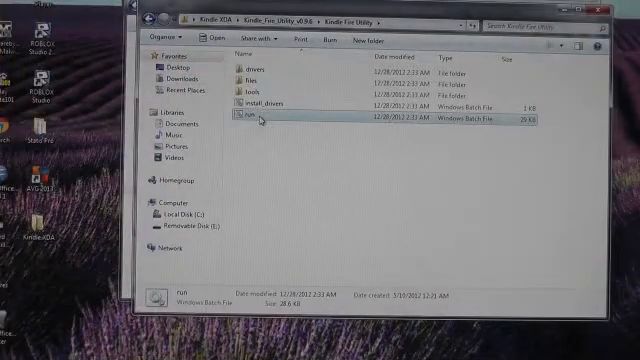
# Launch run.bat and allow the unverified Kindle Fire Utility script to run
pyautogui.doubleClick(242, 124)
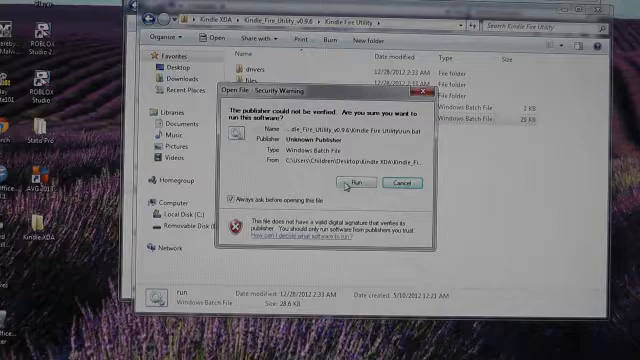
pyautogui.click(360, 180)
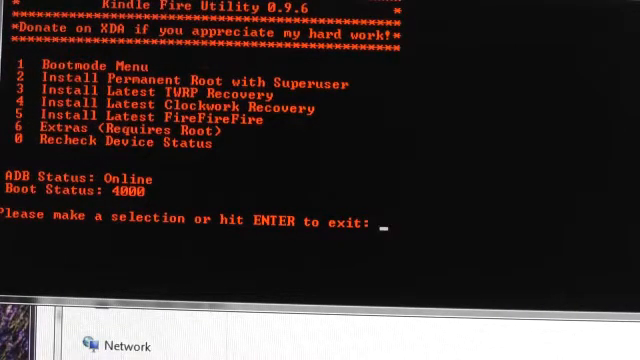
# Choose menu option 2, Install Permanent Root with Superuser, flashing FireFireFire and TWRP
pyautogui.write('2')
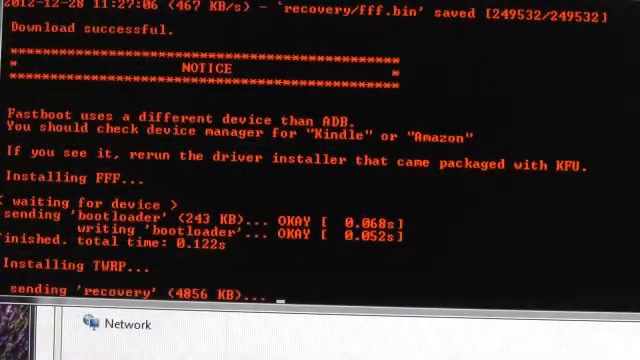
pyautogui.scroll(-3)
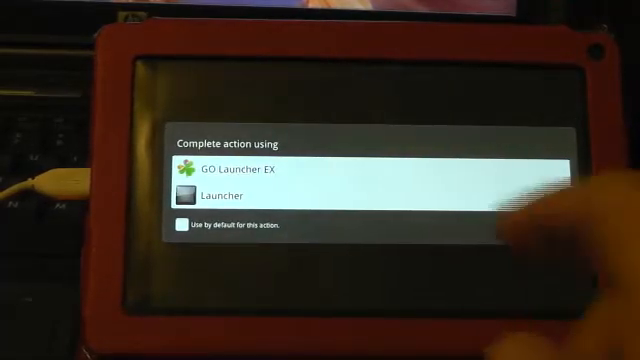
# Choose GO Launcher EX as the home screen app in the Complete action dialog
pyautogui.click(244, 170)
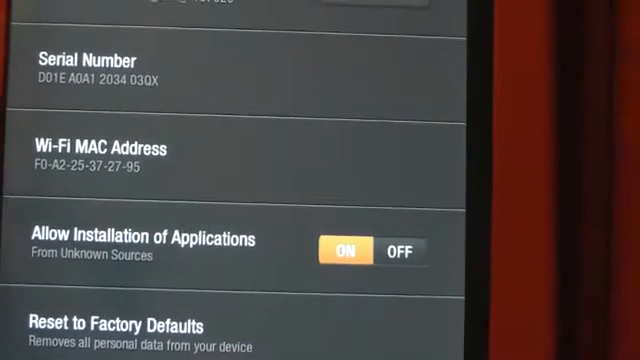
pyautogui.scroll(3)
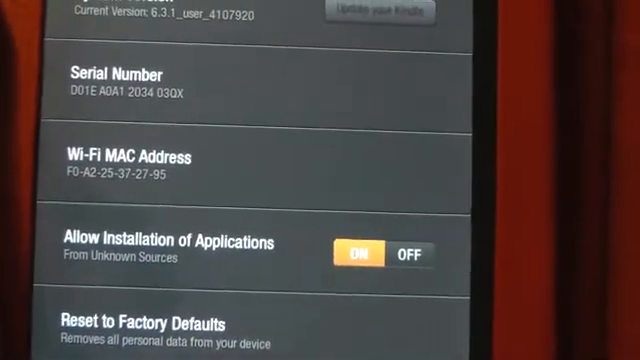
pyautogui.scroll(3)
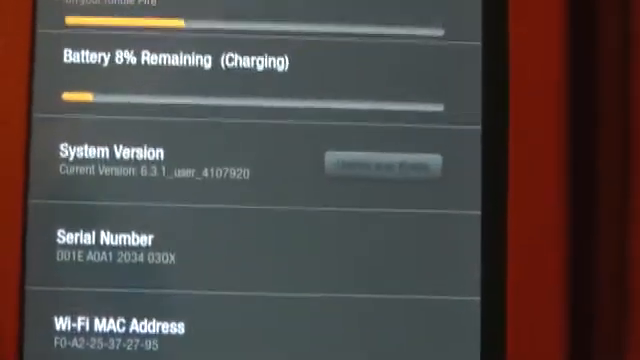